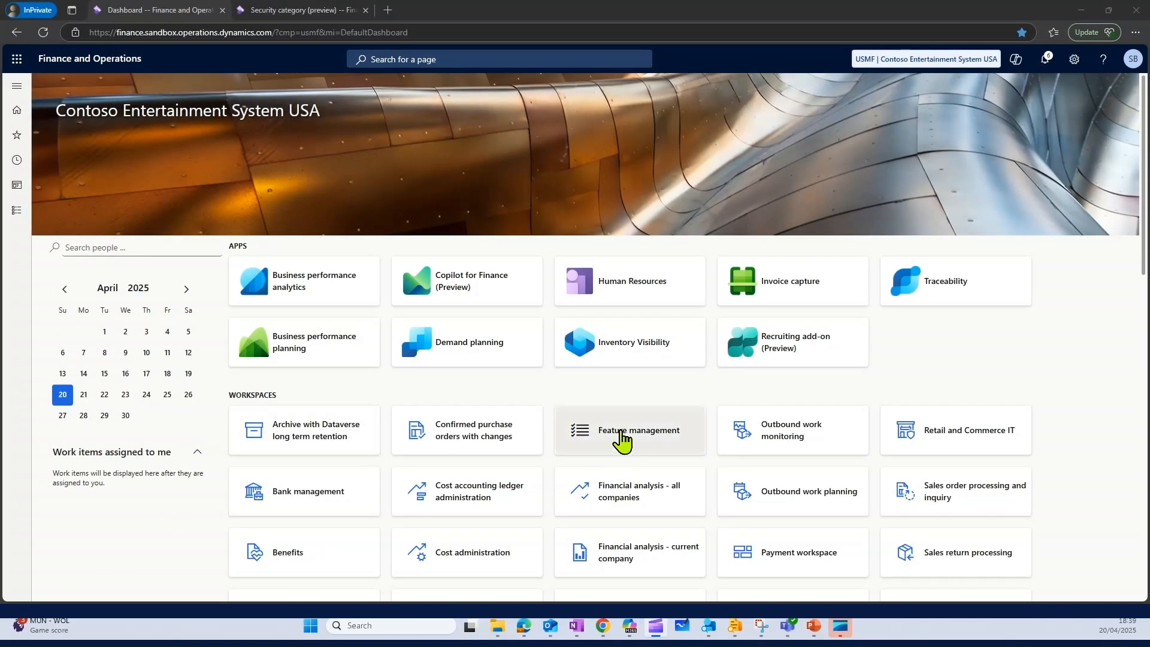
mouse_move(594, 431)
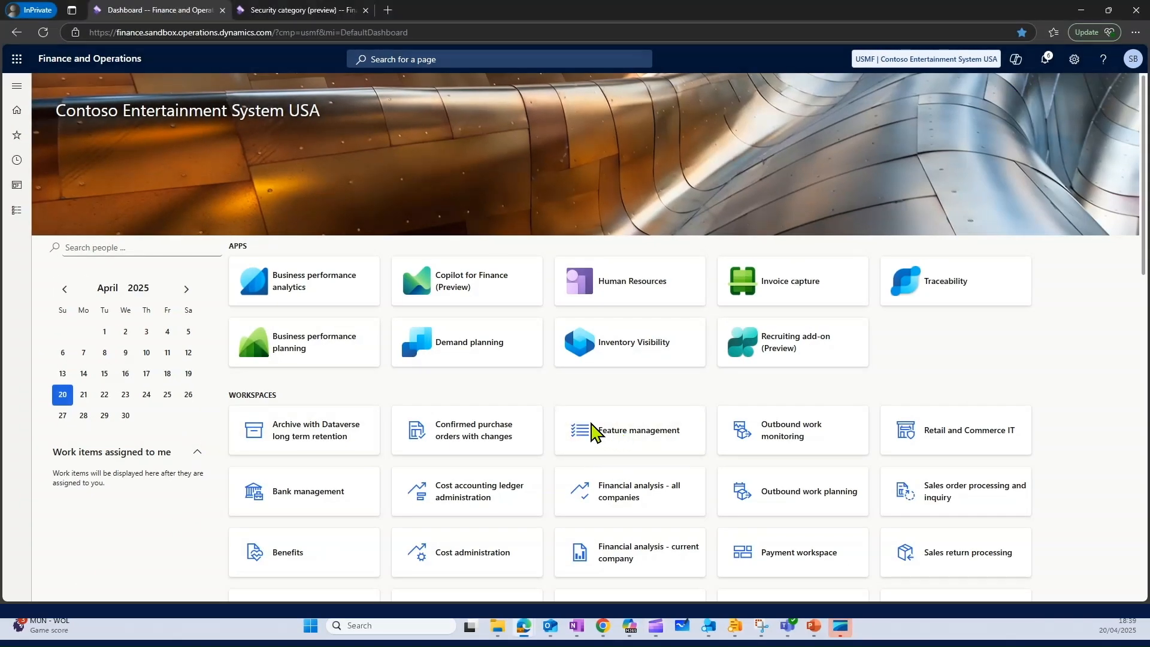
Step: Show all features in Feature management and select (Preview) User security governance
left_click(637, 430)
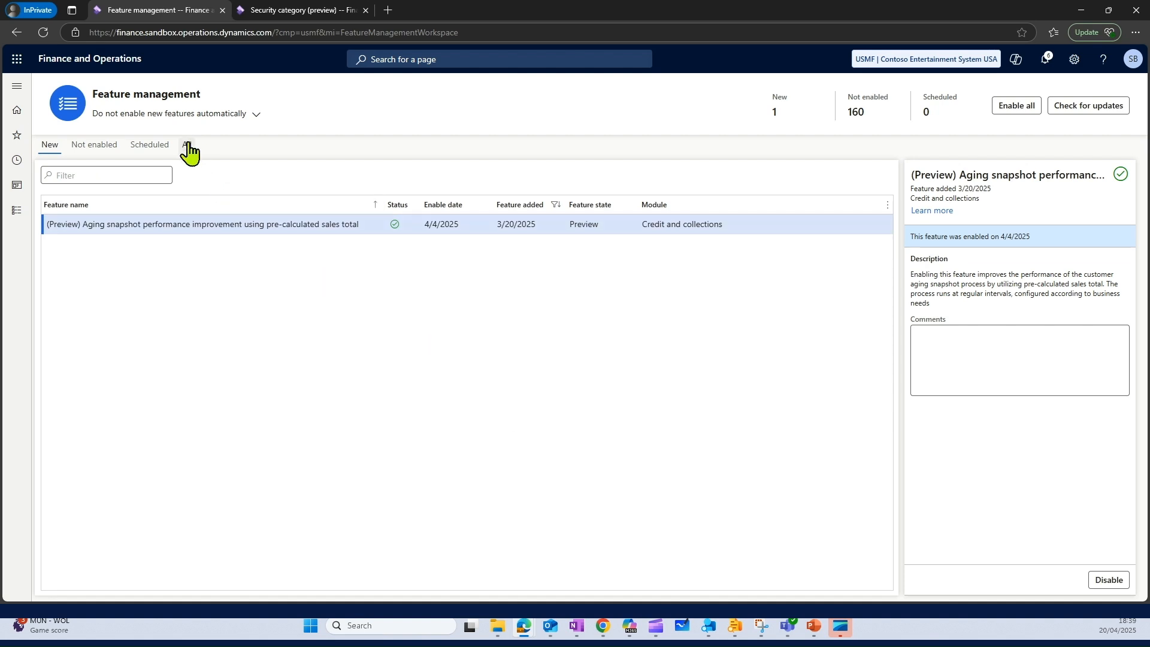
left_click(187, 144)
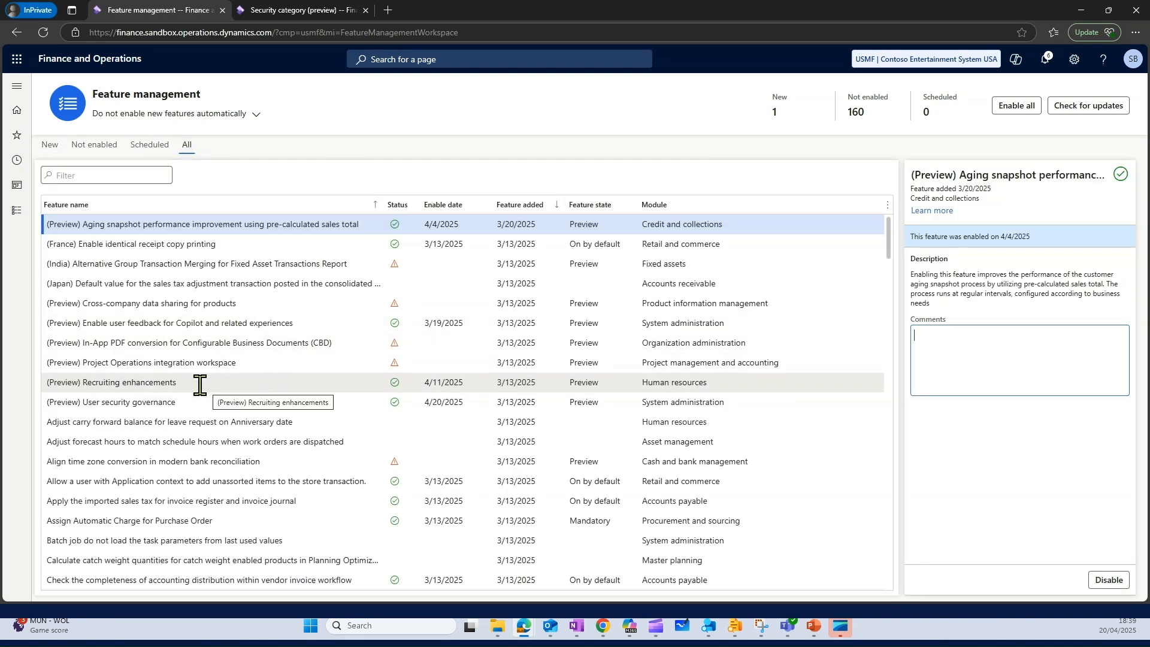
left_click(110, 401)
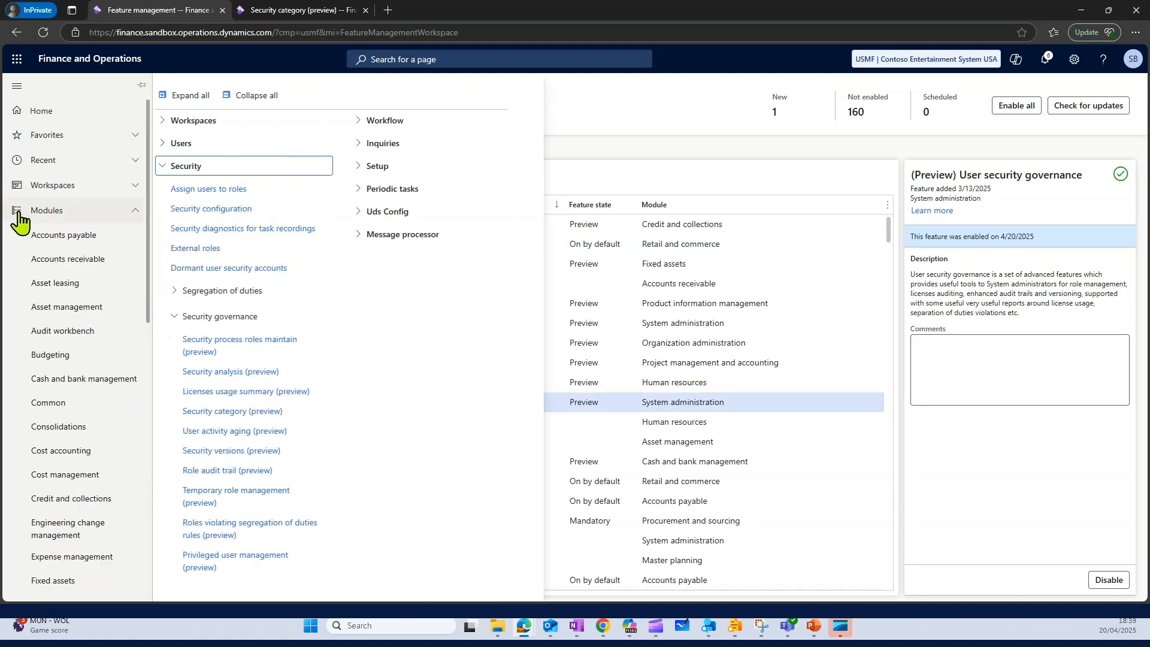
Step: Navigate to Security category (preview) under System administration security governance
scroll("down", 3)
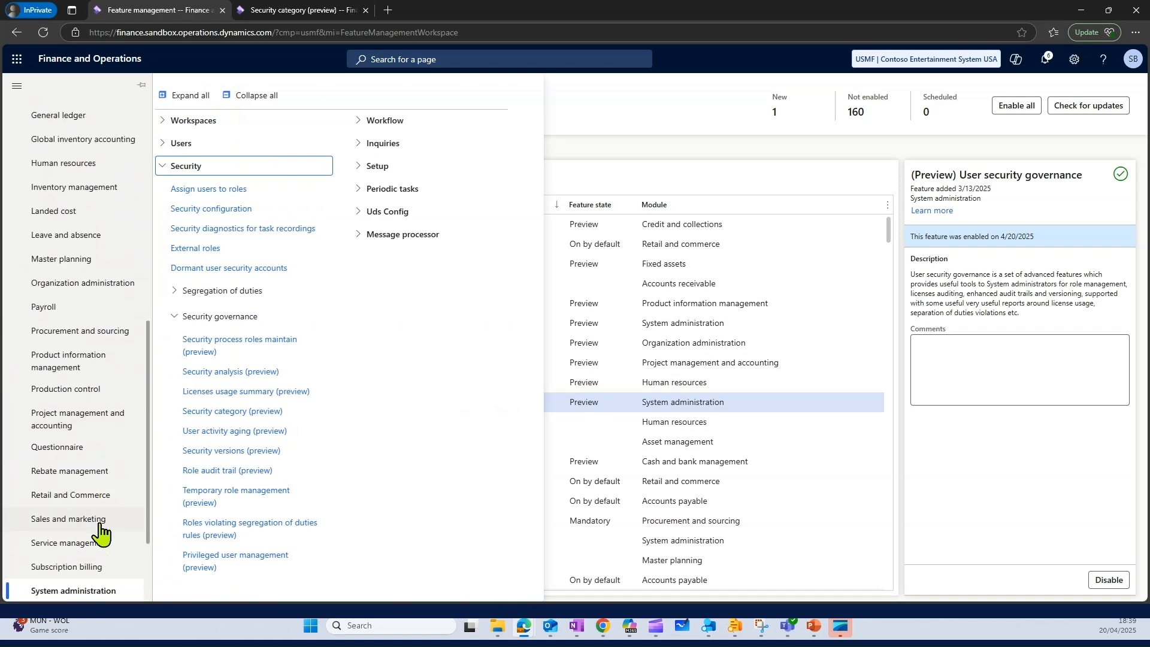
scroll("down", 3)
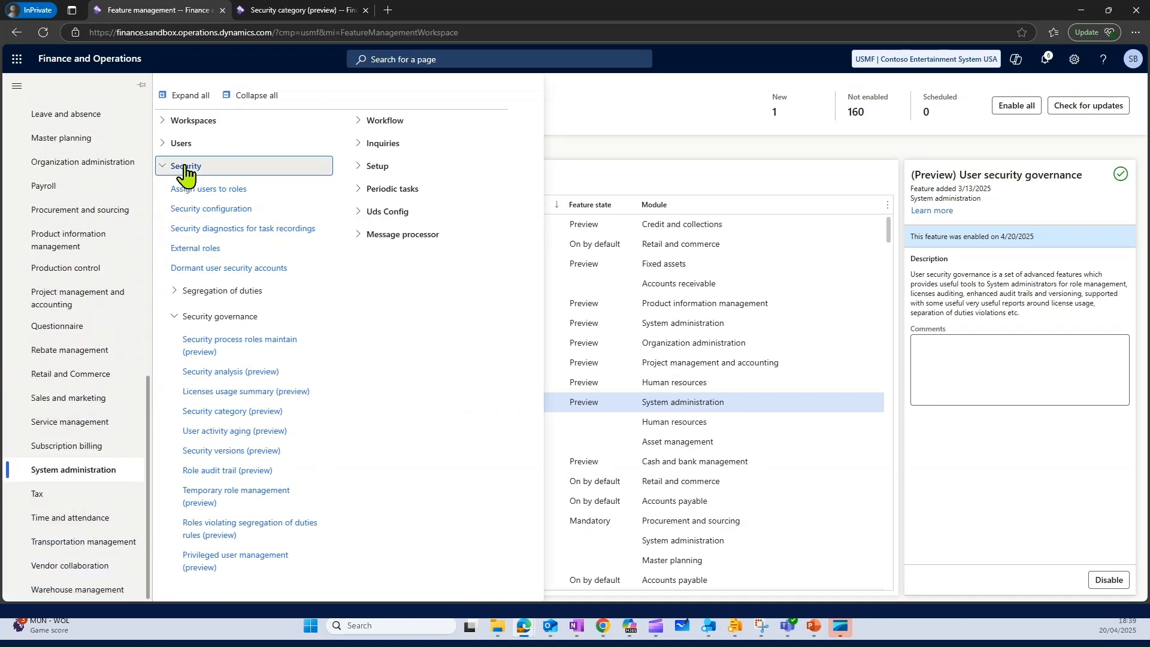
mouse_move(236, 322)
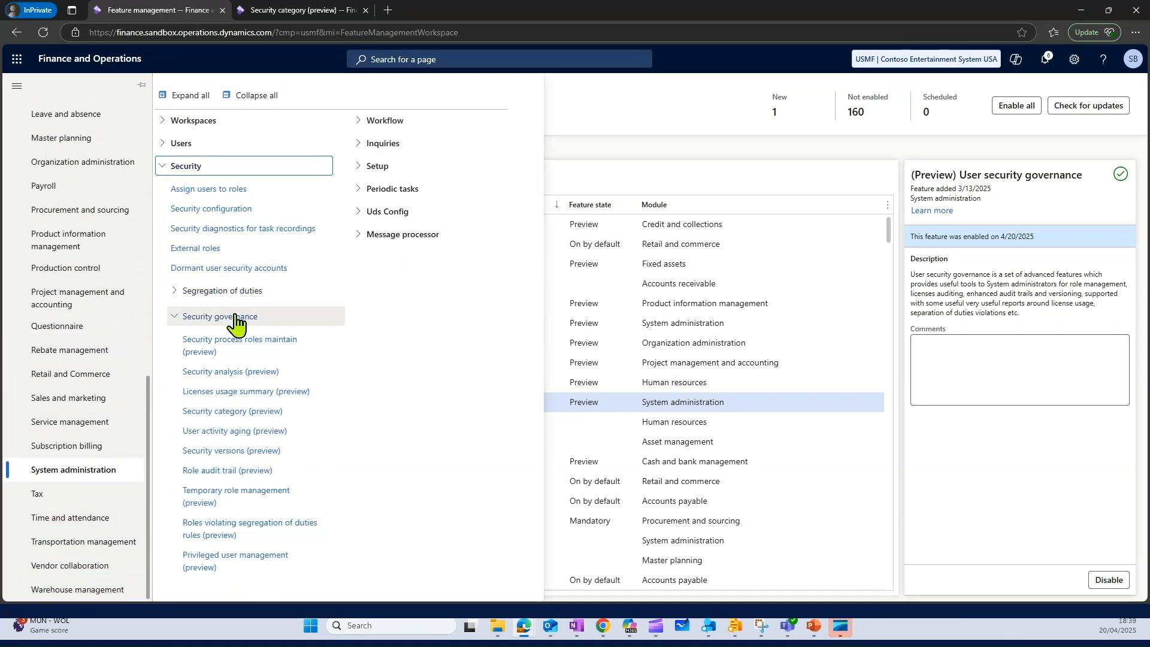
mouse_move(231, 450)
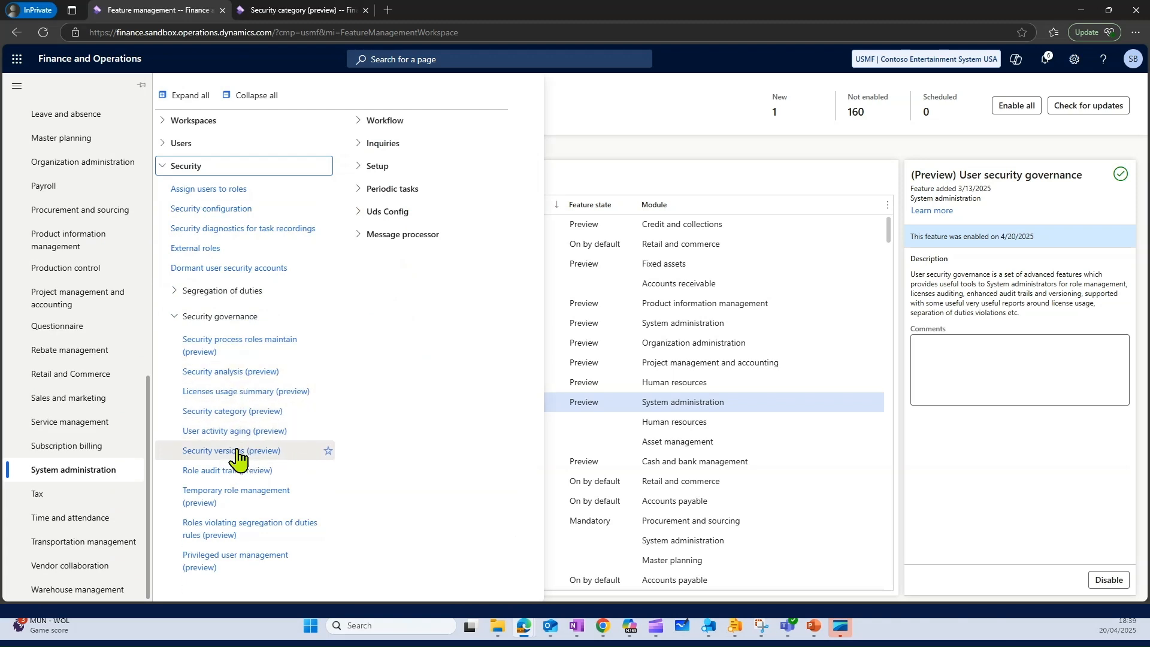
left_click(231, 411)
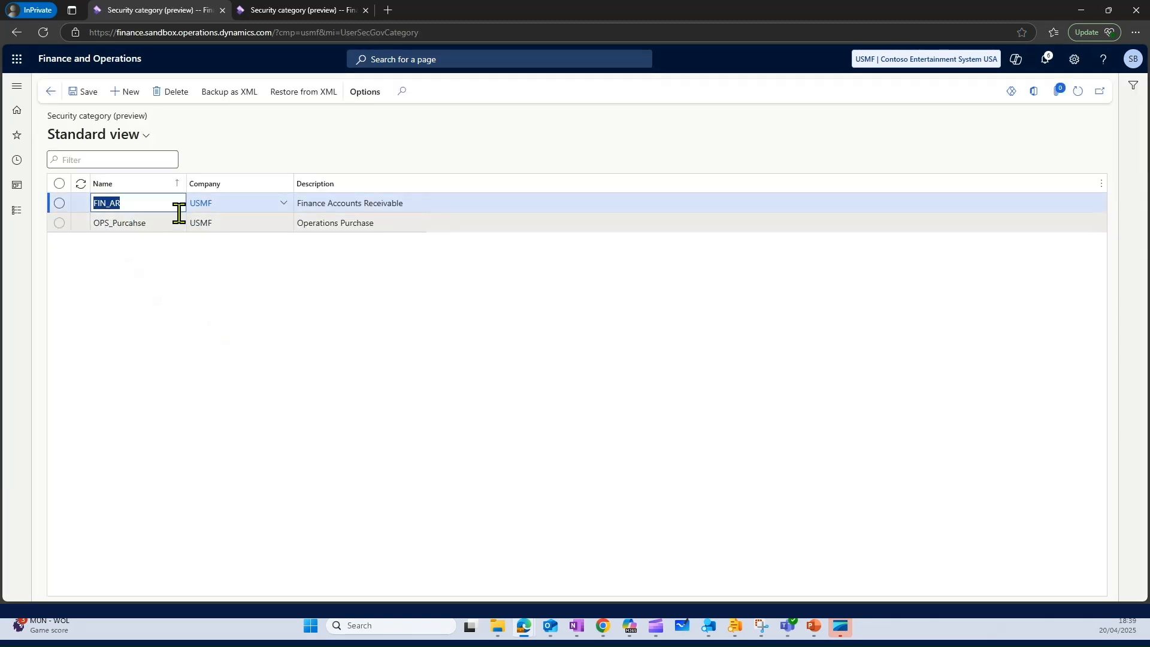
Step: Add FIN_AP security category described as 'Finance accounts payable'
left_click(124, 92)
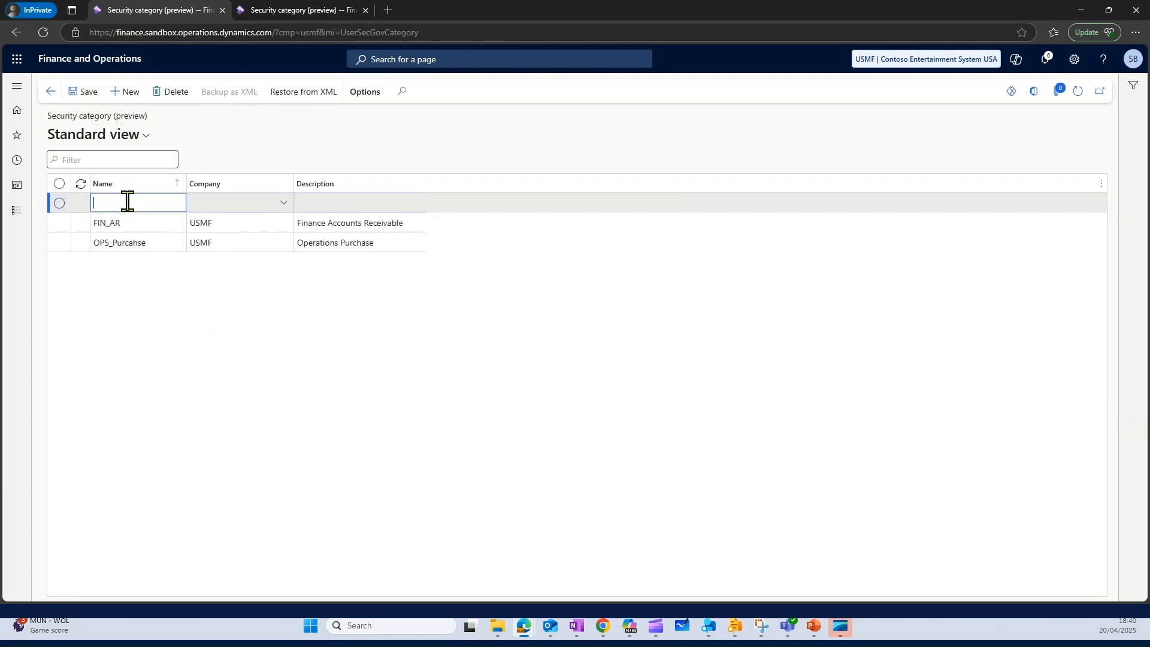
type("FIN")
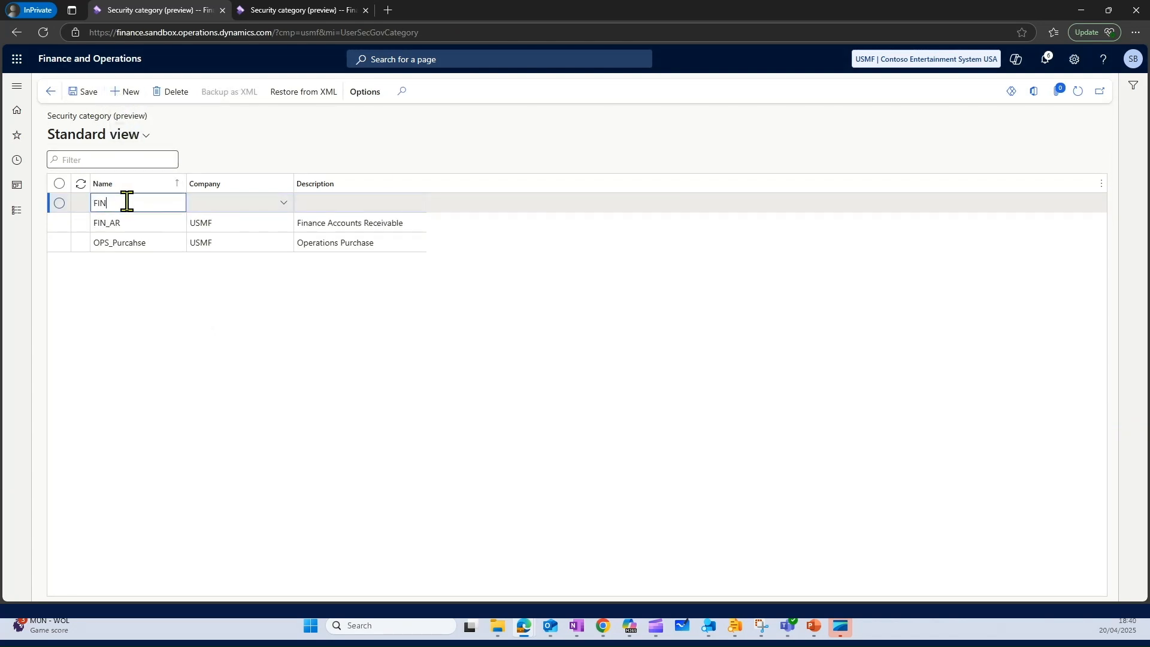
type("_AP")
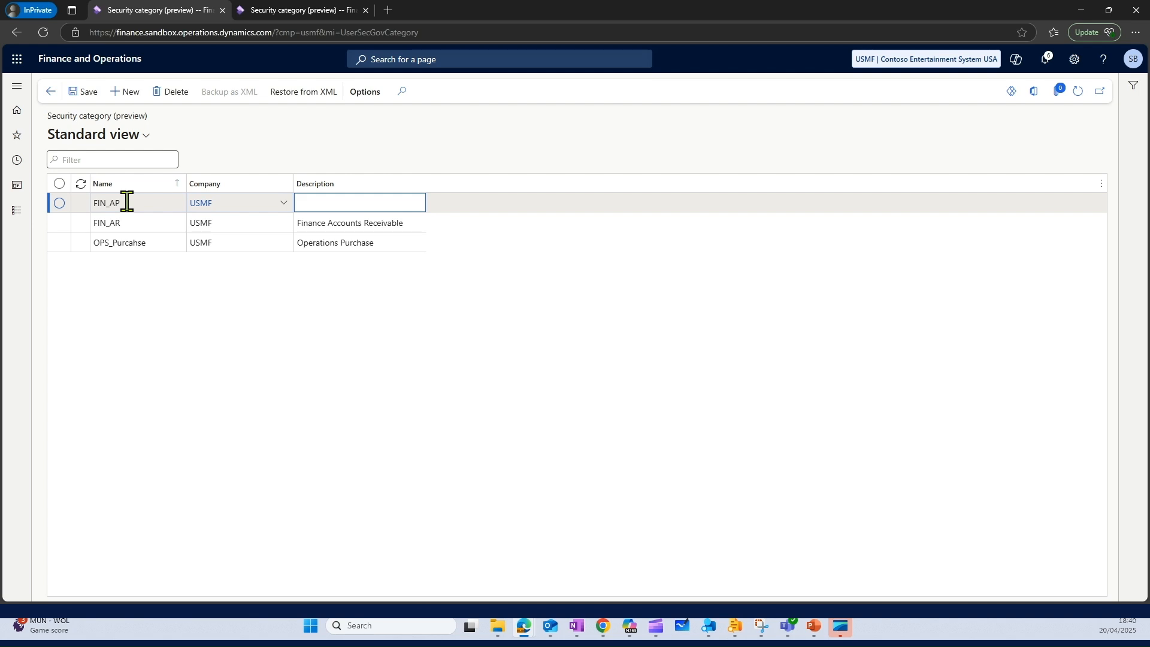
type("Finance accounst")
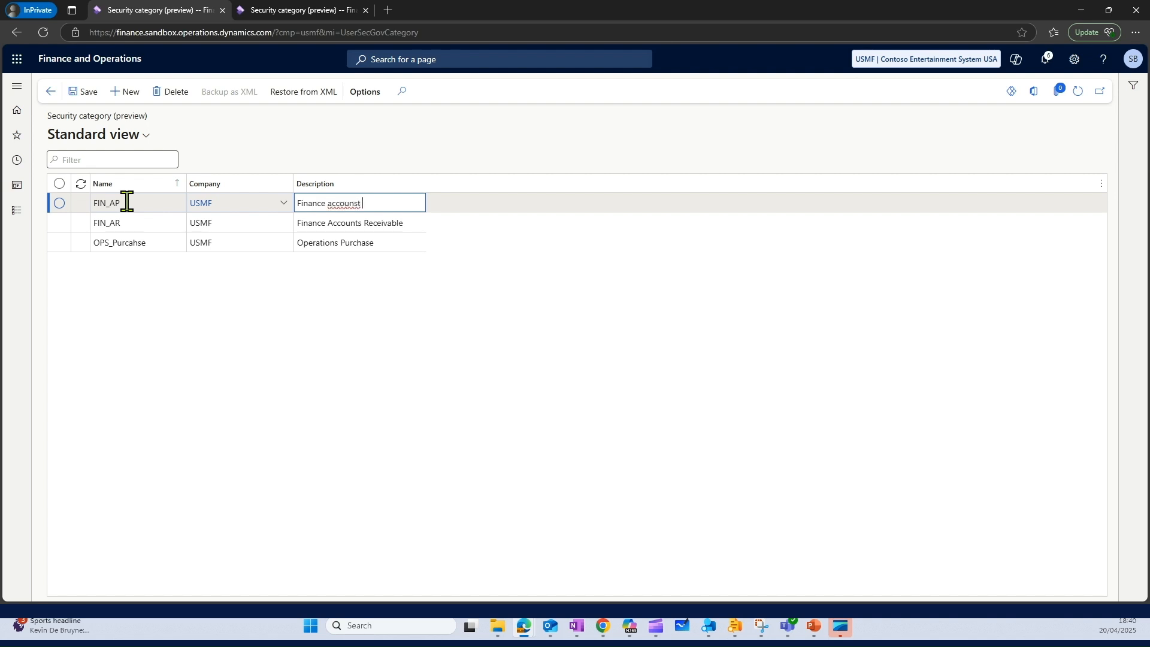
type("payable")
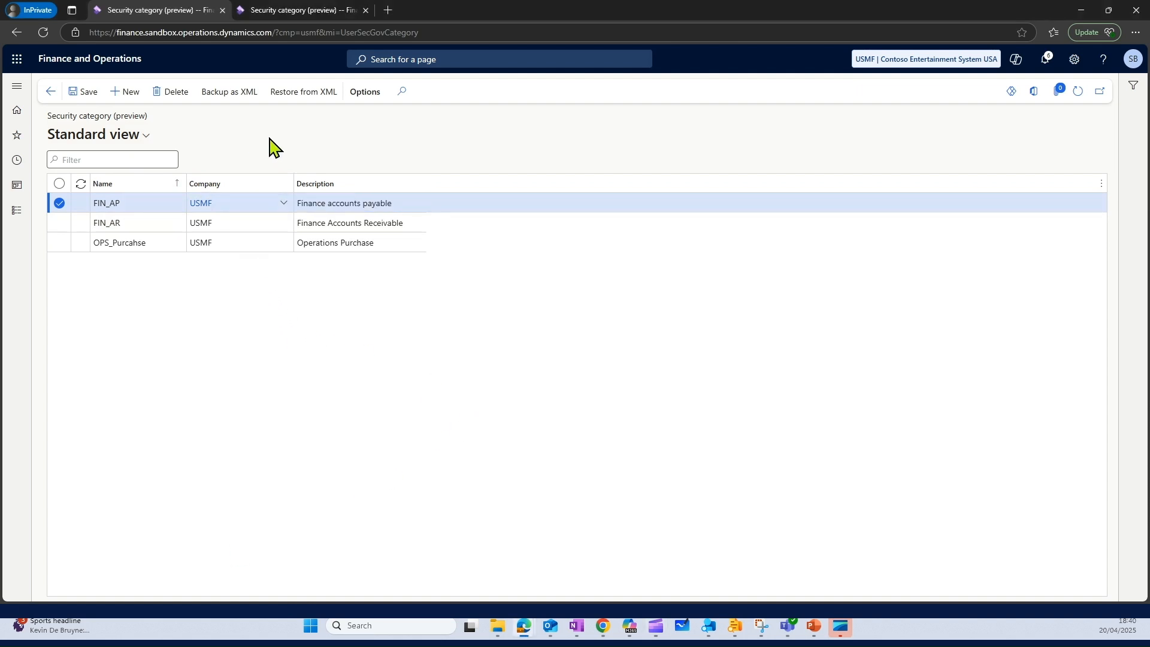
left_click(229, 92)
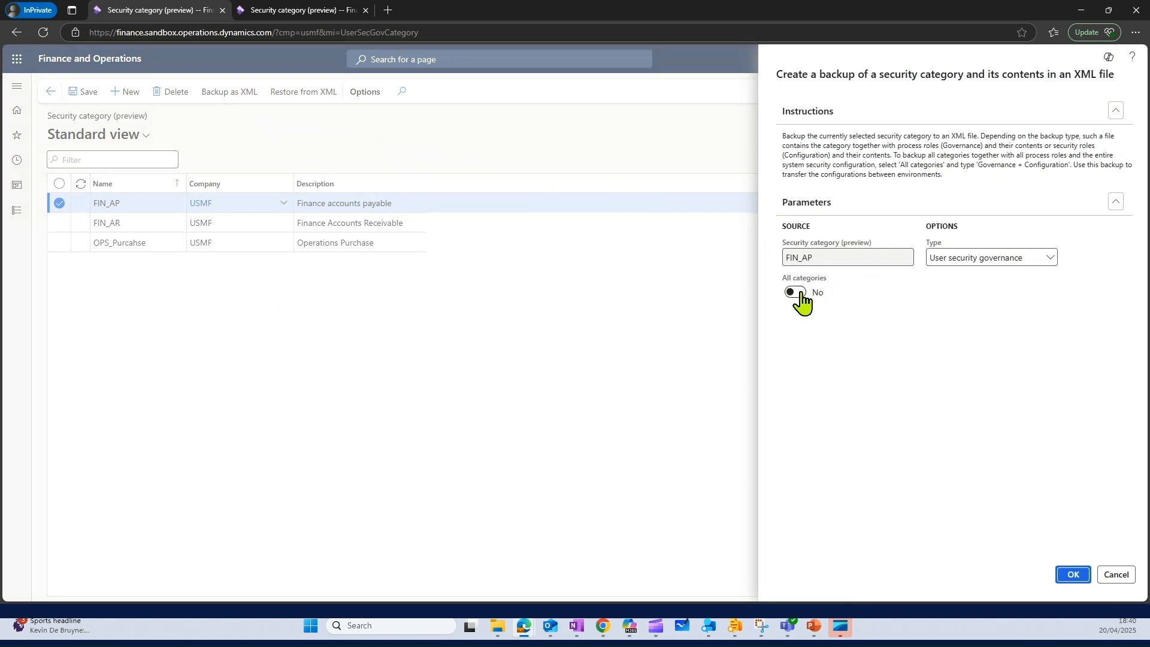
mouse_move(989, 257)
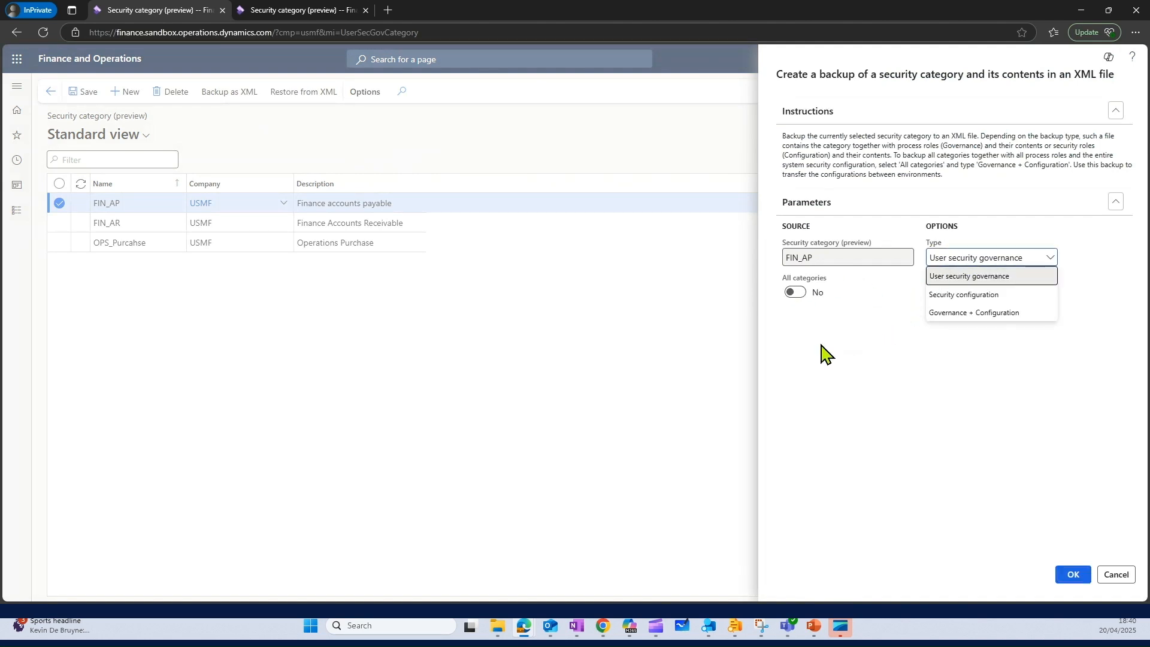
mouse_move(832, 360)
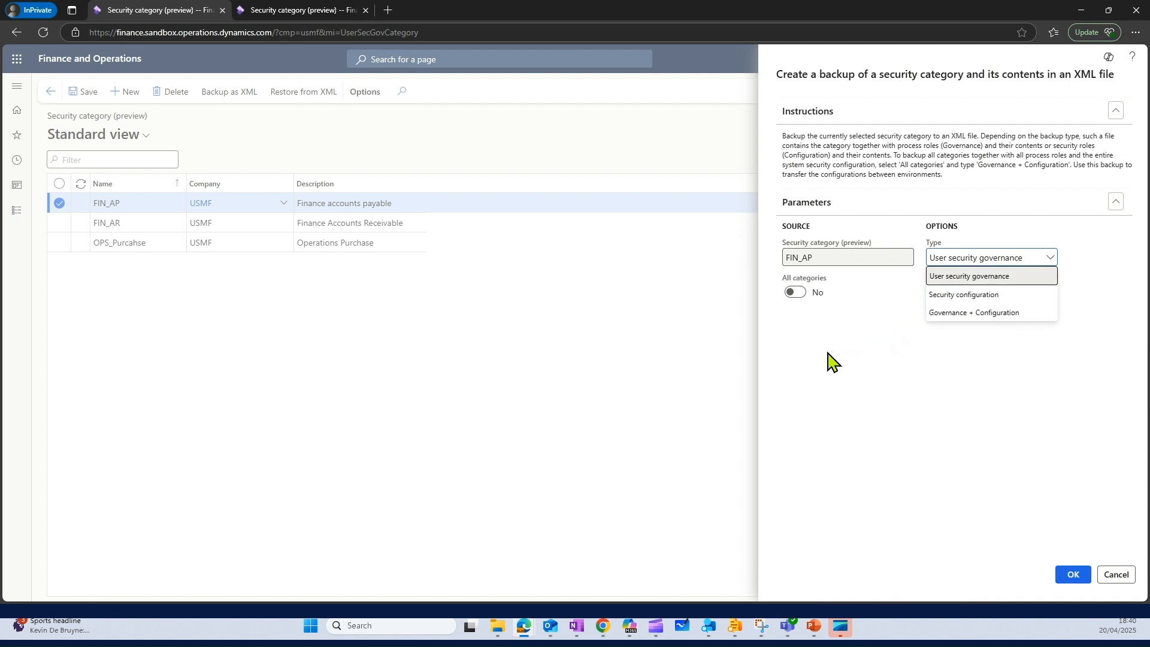
Step: Back up all categories to XML as Governance + Configuration
left_click(969, 274)
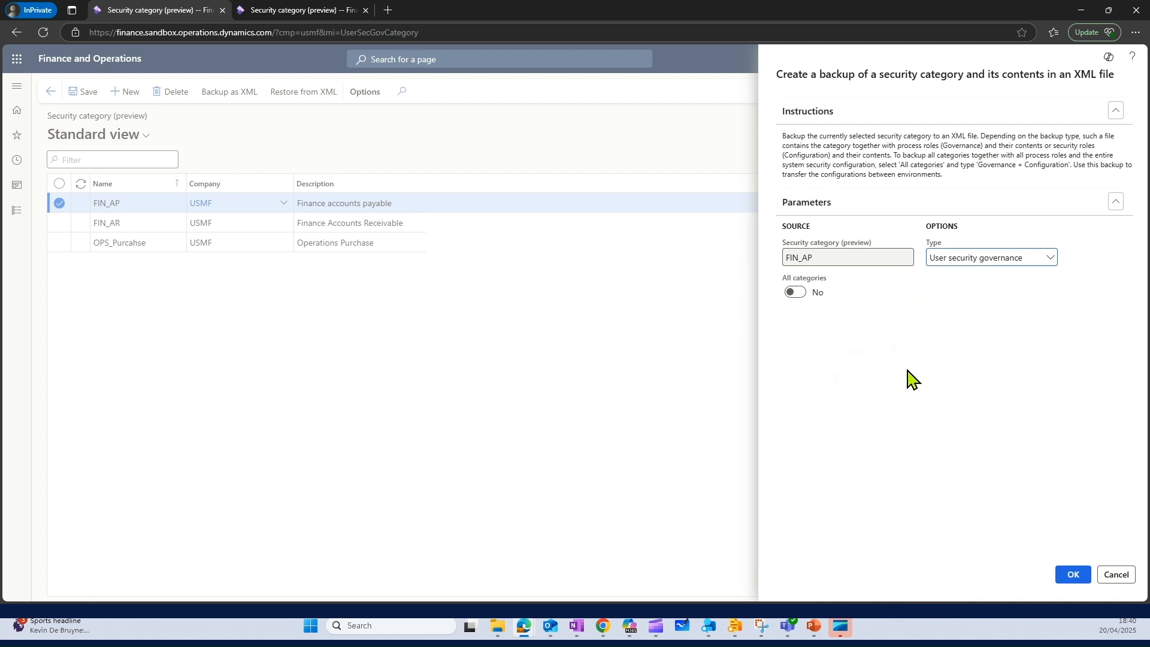
left_click(989, 258)
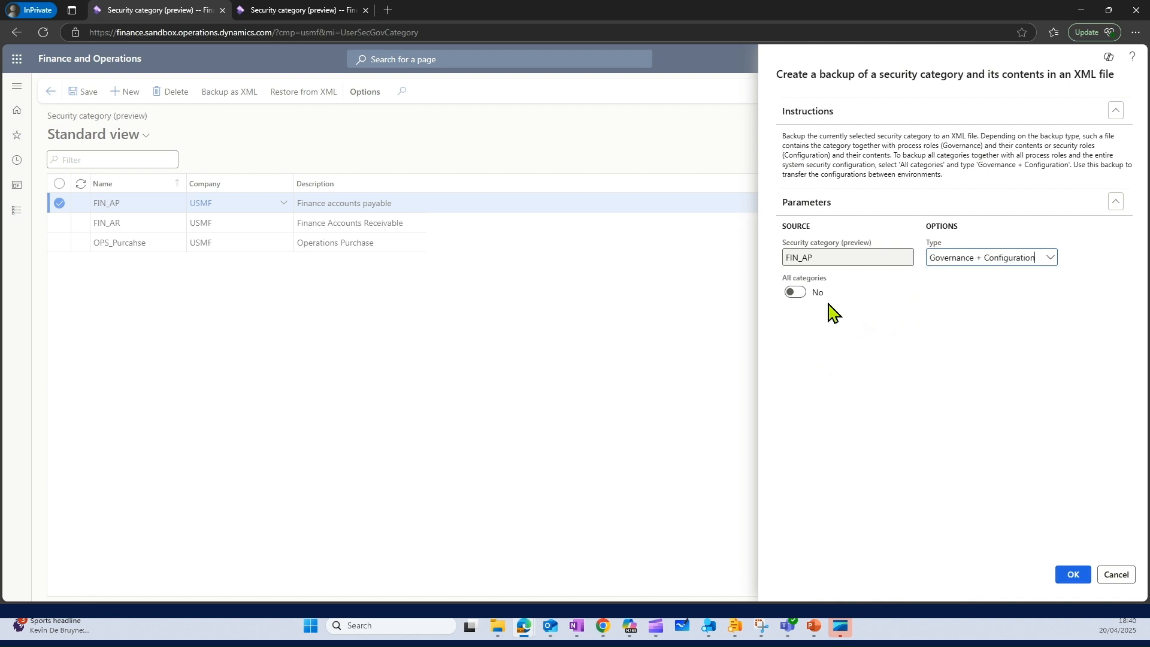
left_click(794, 291)
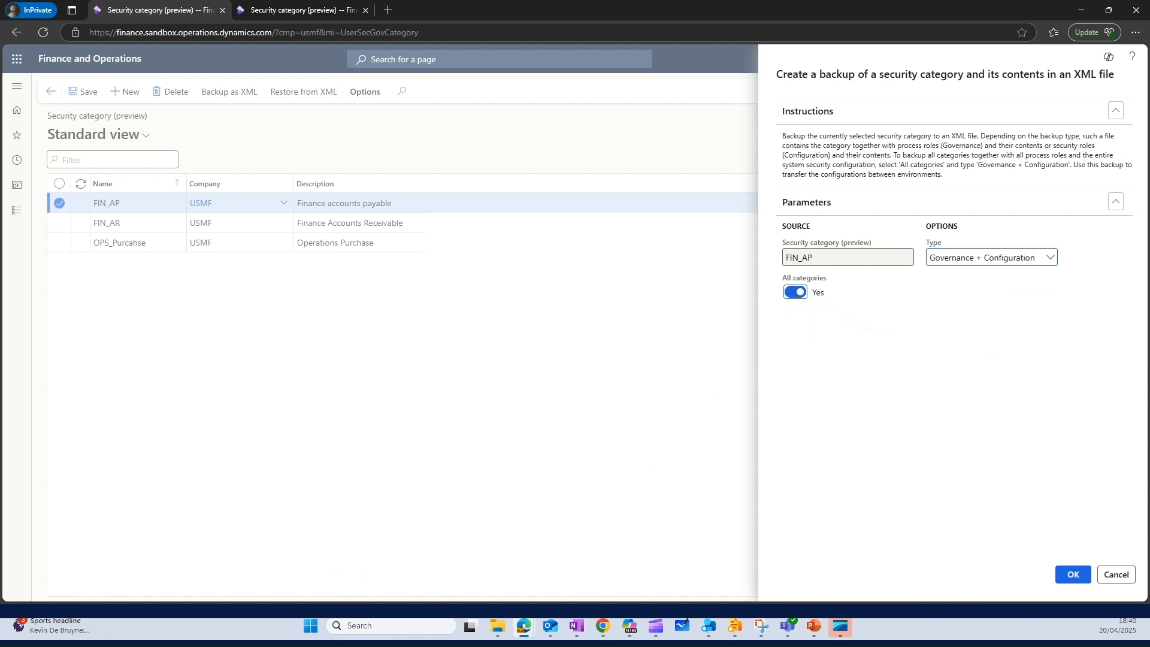
left_click(1072, 575)
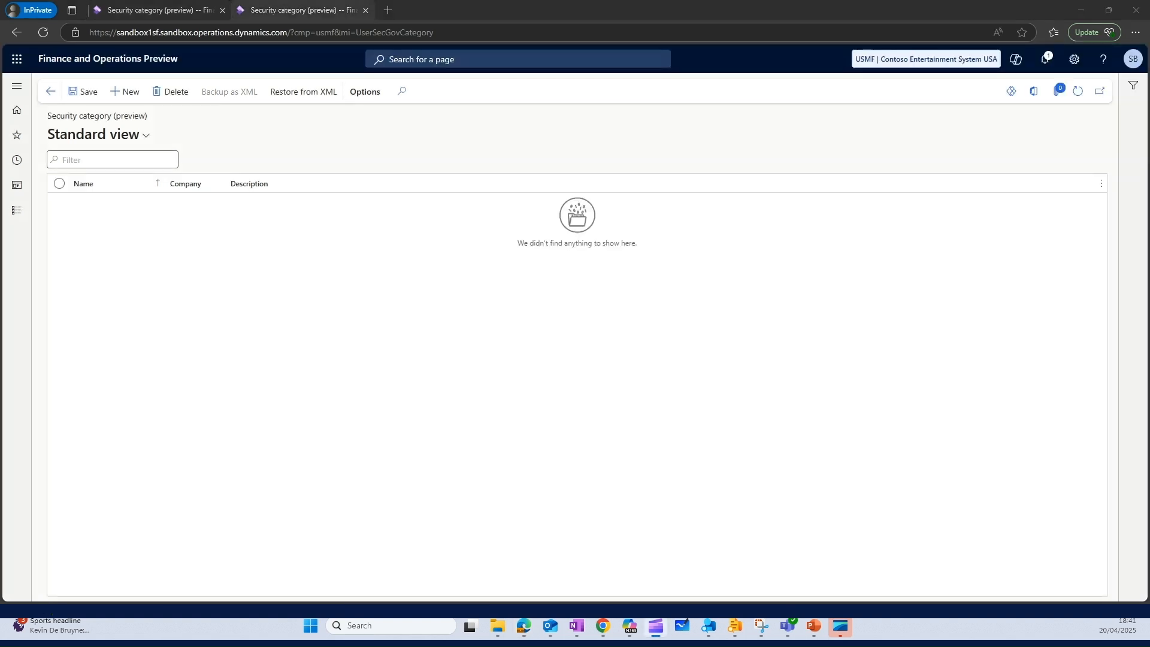
mouse_move(414, 287)
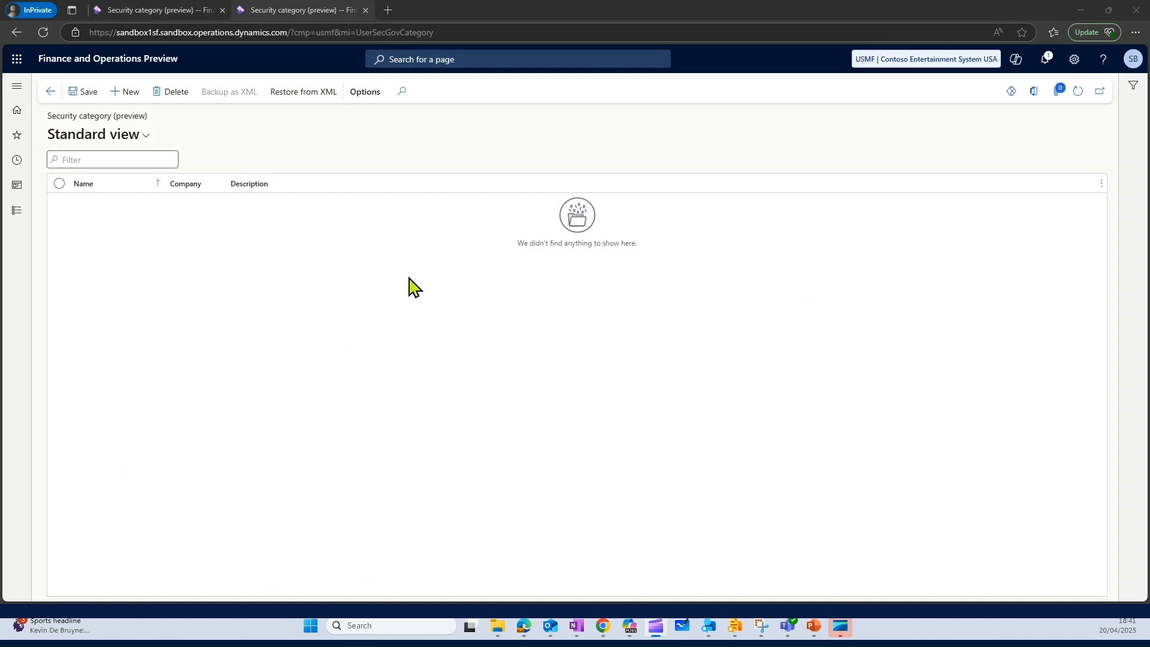
mouse_move(404, 298)
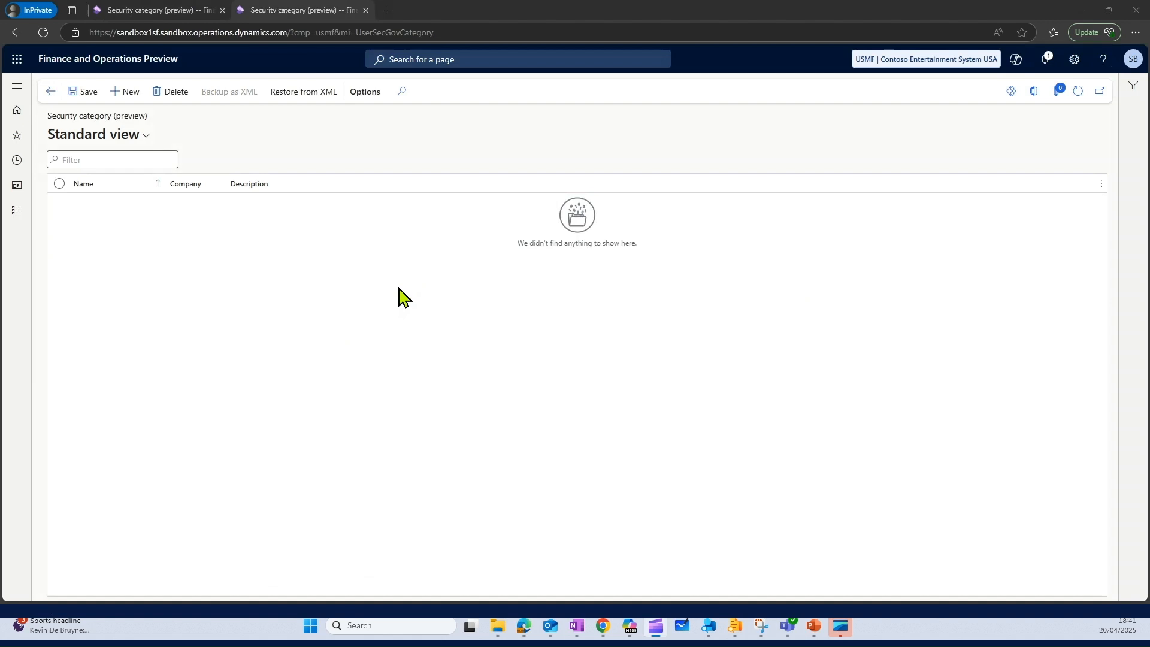
mouse_move(365, 268)
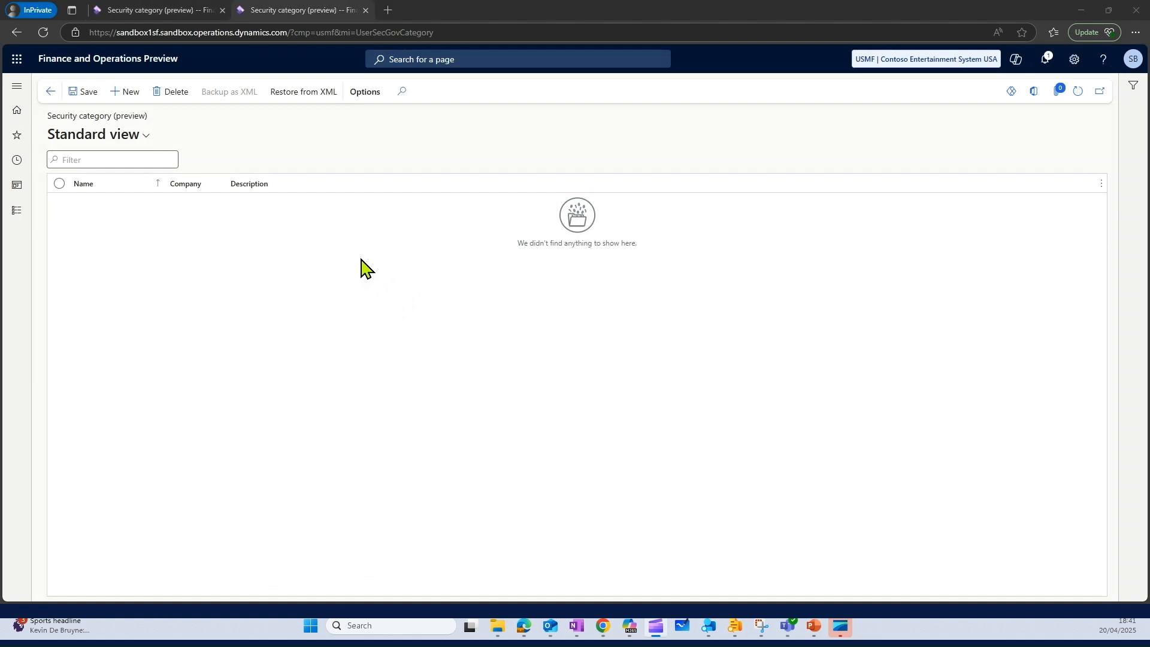
mouse_move(270, 164)
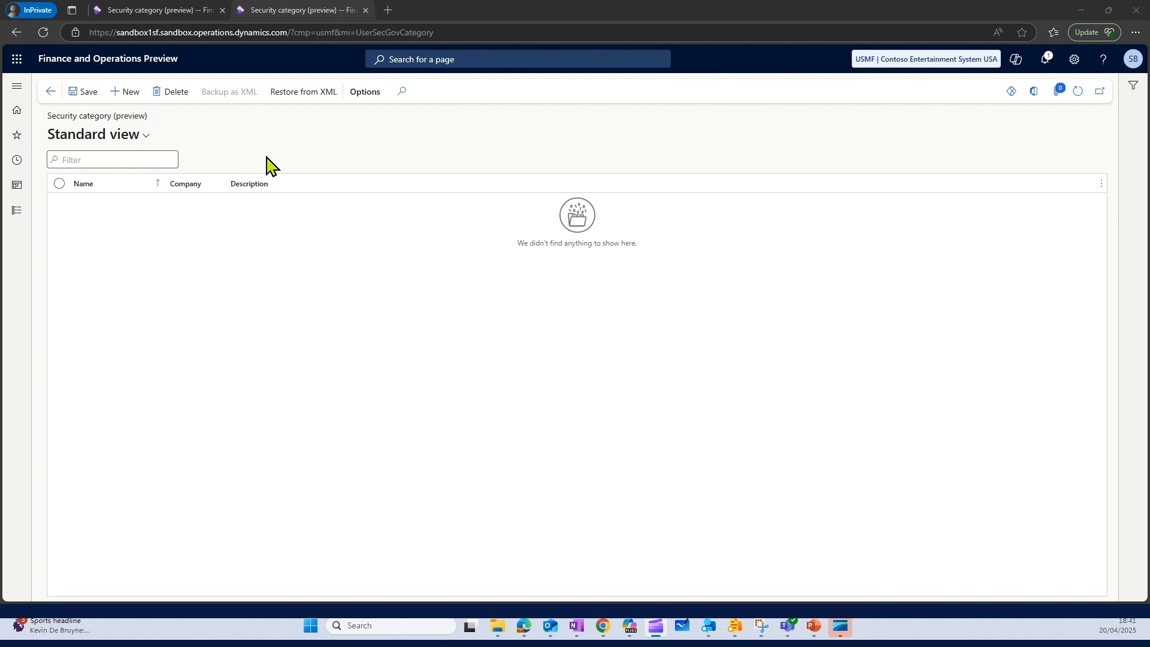
mouse_move(367, 142)
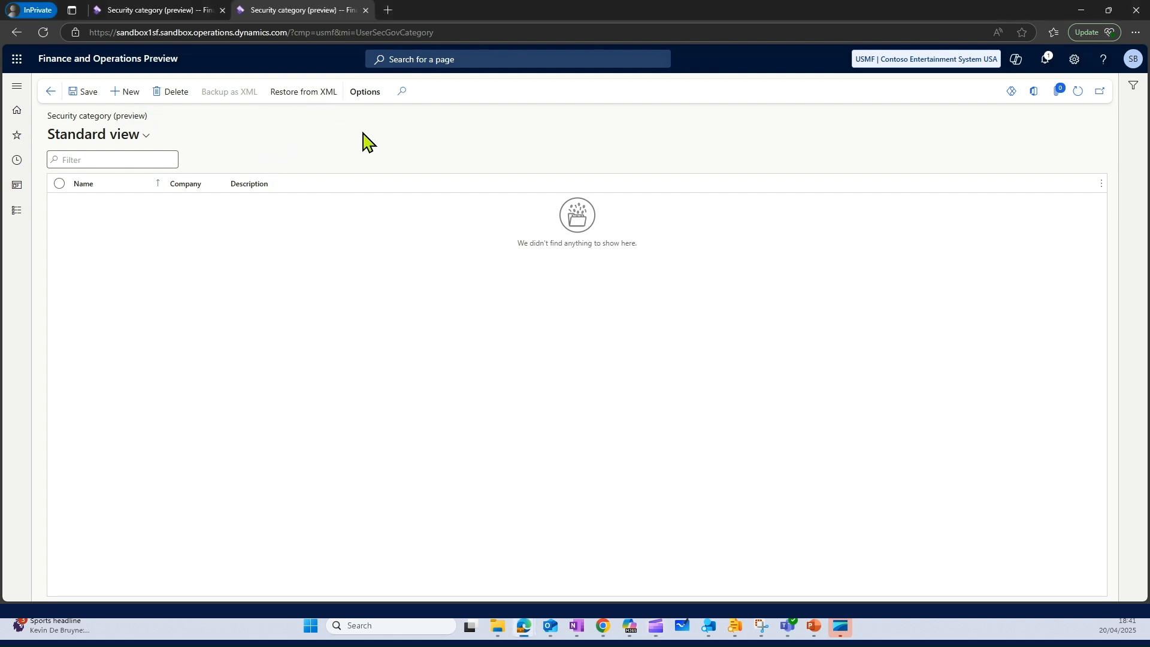
Step: Start Restore from XML on the second environment's empty category page
left_click(303, 91)
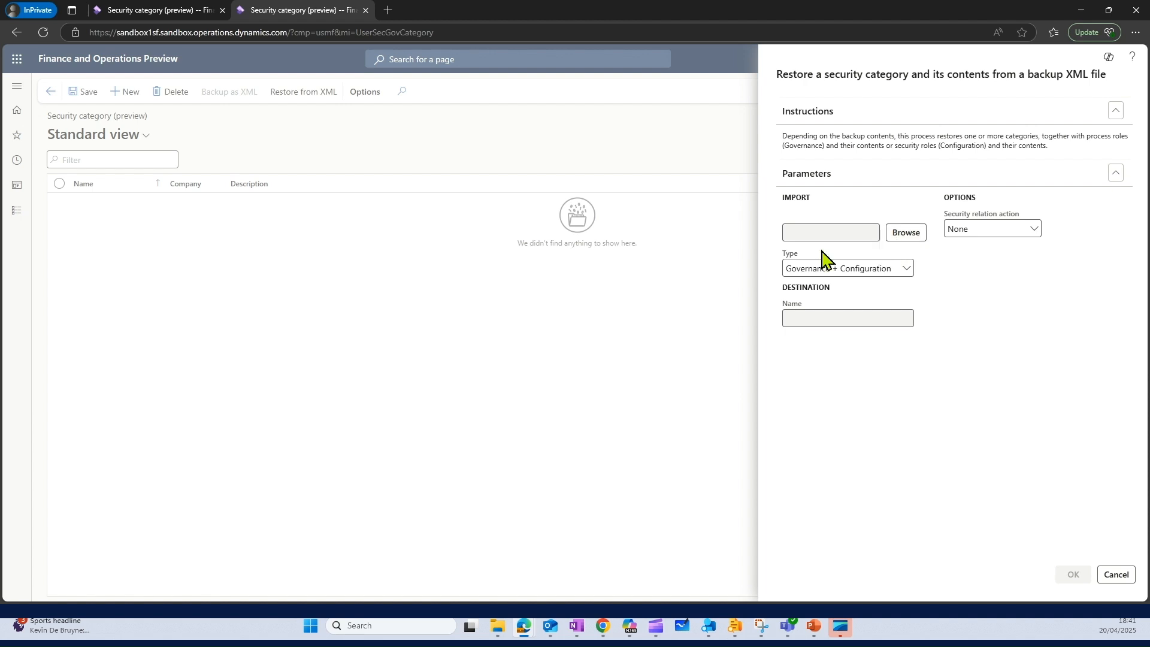
mouse_move(56, 544)
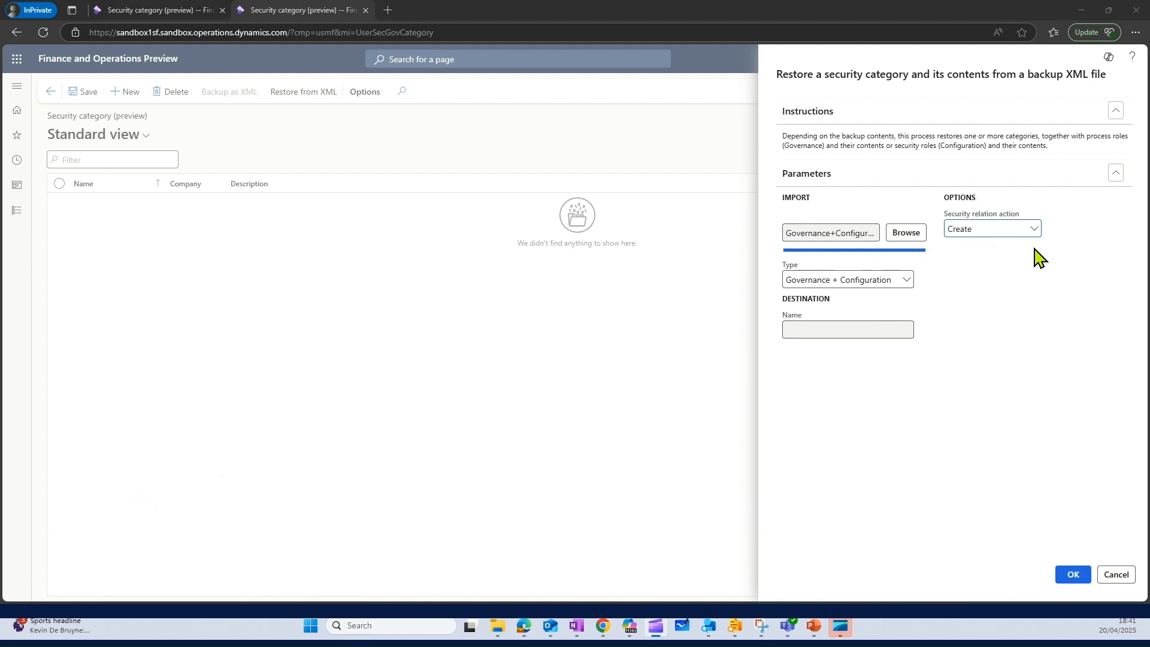
Step: Restore the backup with security relation action set to Create
left_click(1033, 228)
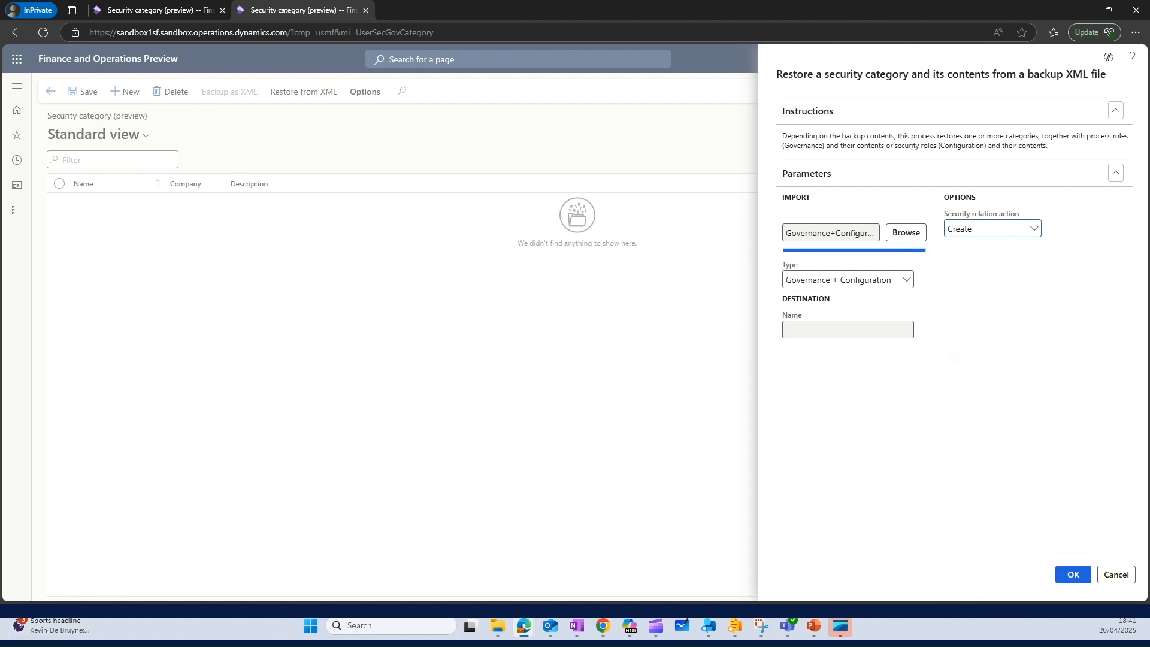
left_click(1071, 574)
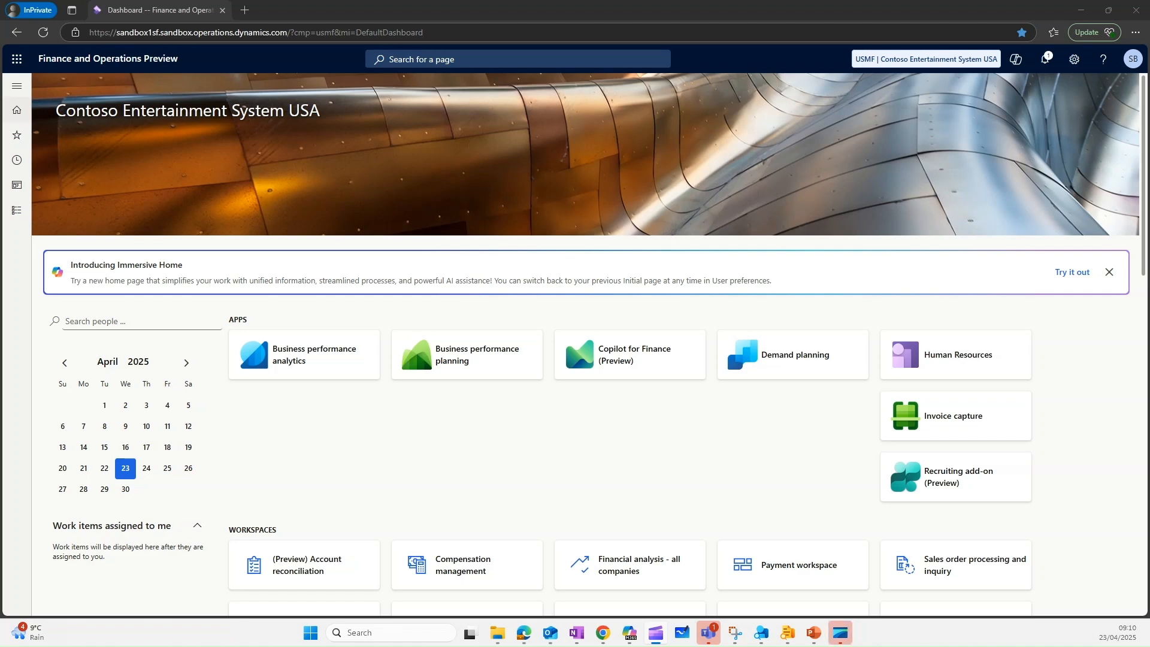
mouse_move(16, 210)
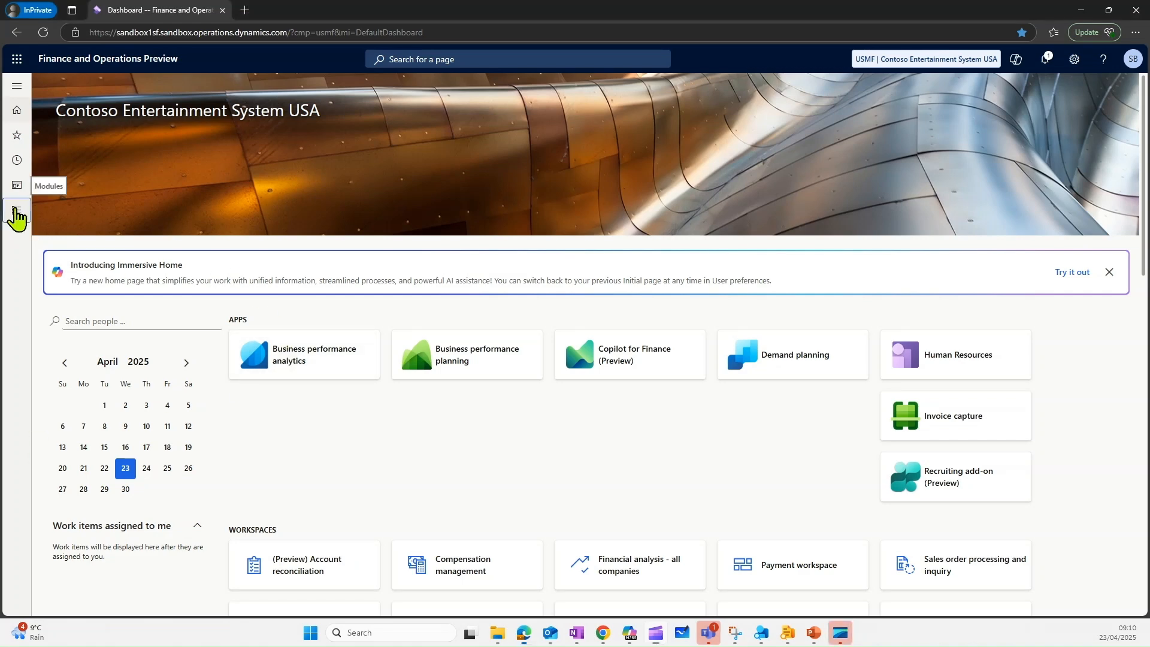
Step: Go to Security governance setup Parameters (preview) under System administration
left_click(16, 212)
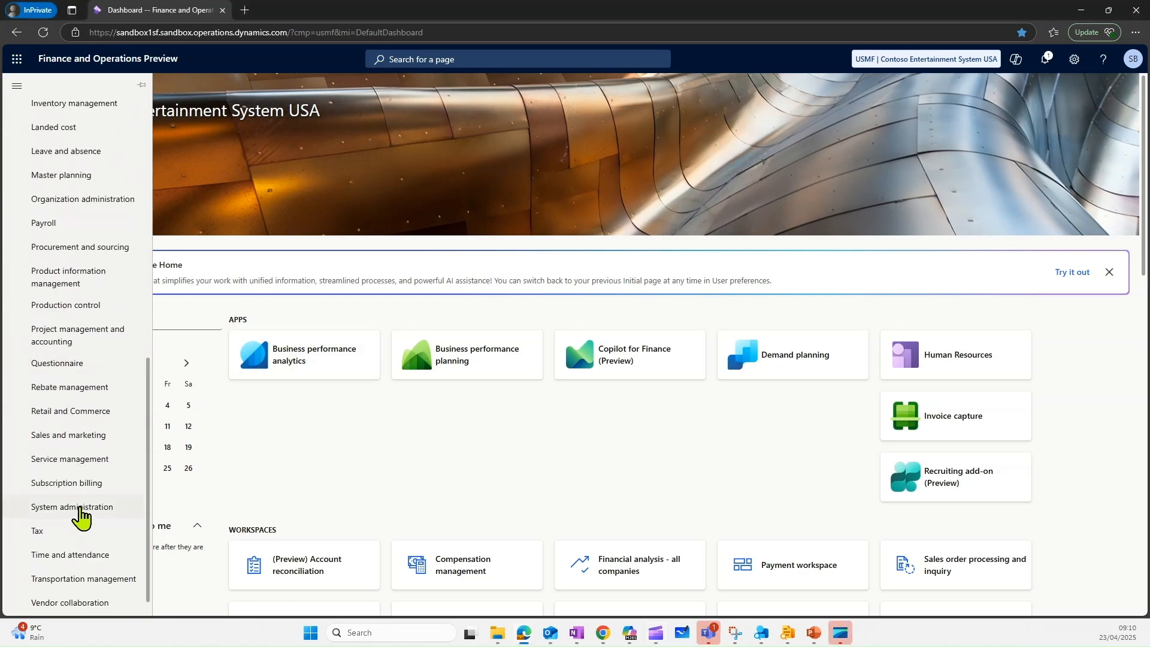
left_click(72, 507)
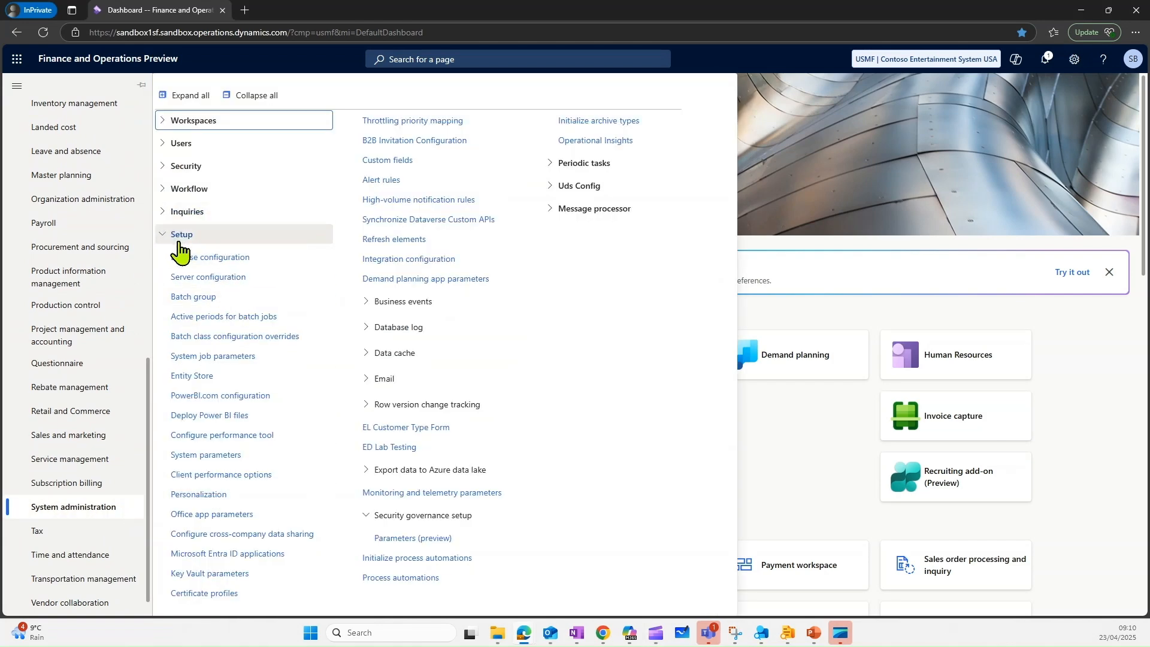
mouse_move(412, 538)
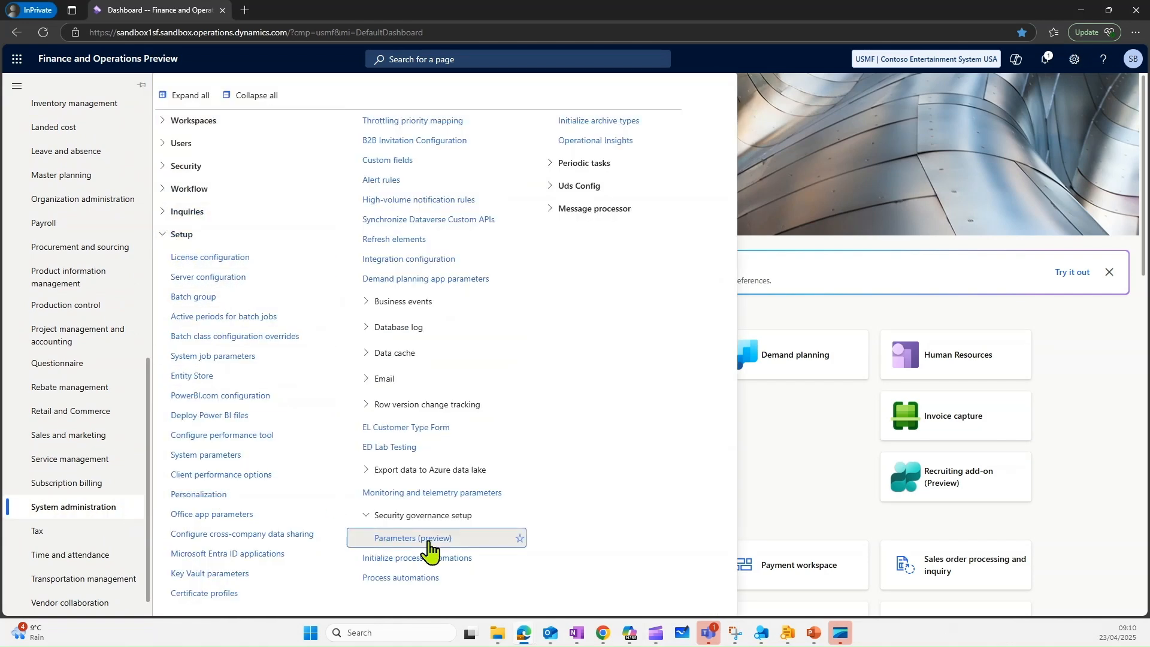
left_click(412, 541)
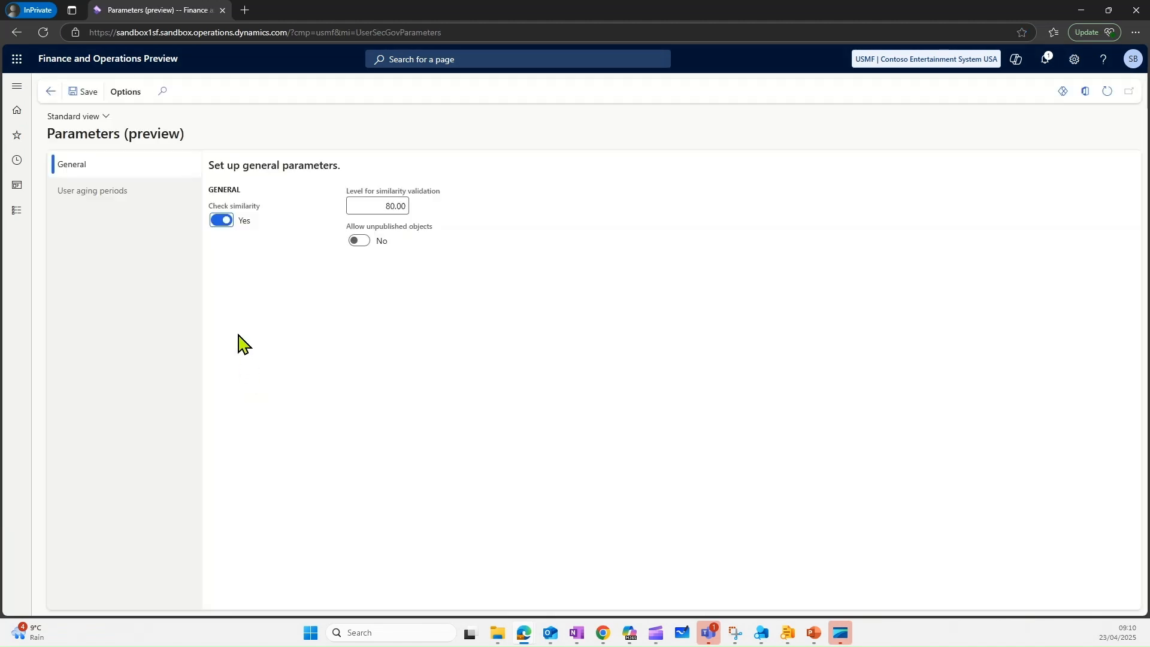
mouse_move(102, 176)
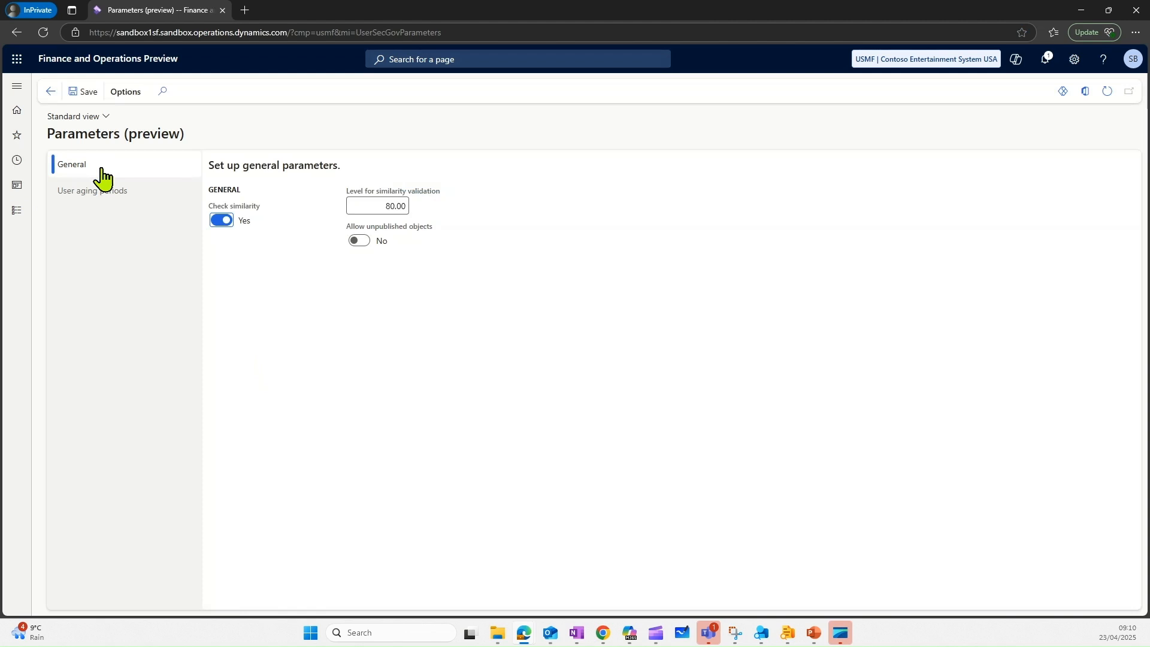
mouse_move(262, 216)
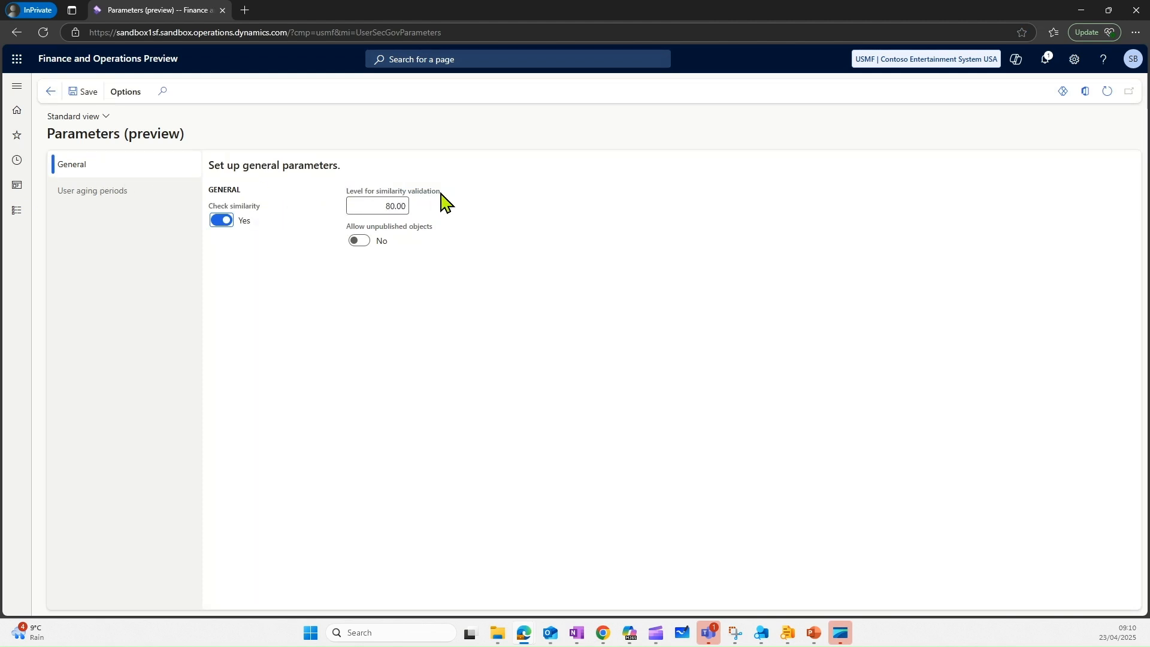
mouse_move(447, 227)
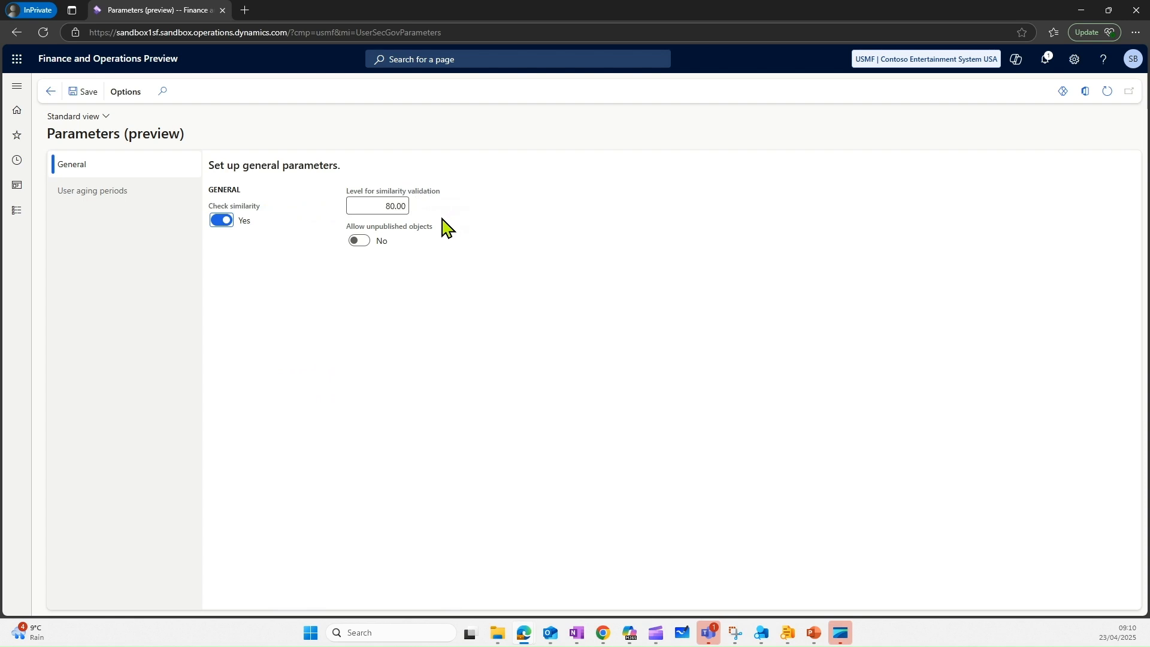
mouse_move(424, 237)
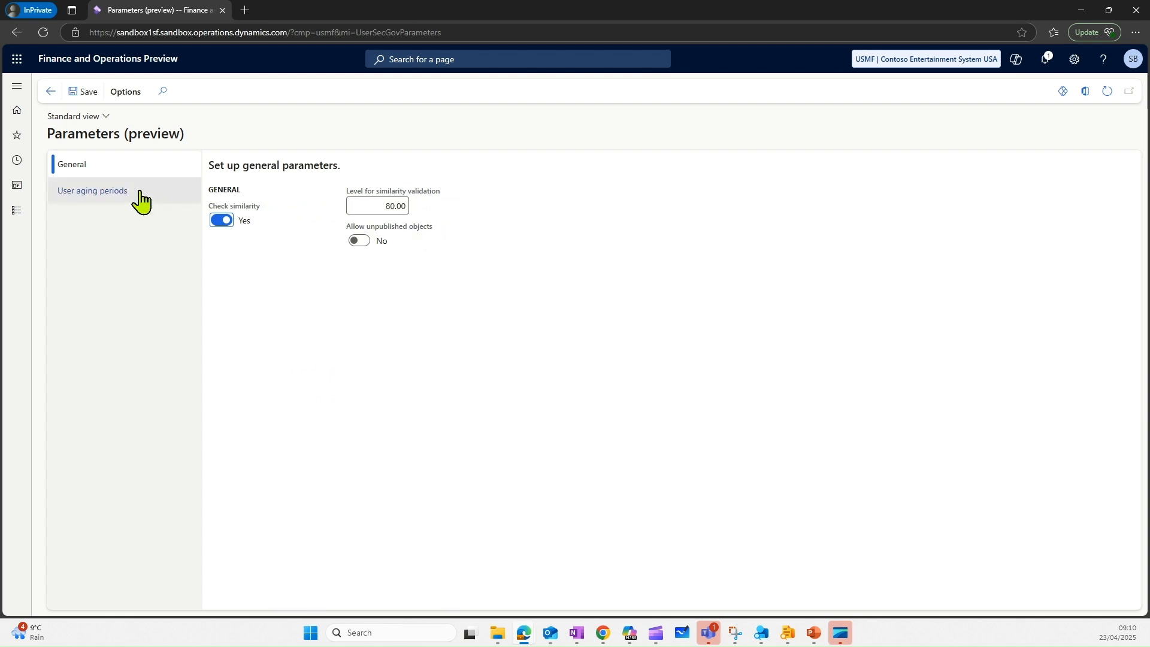
Step: View the user aging periods tab showing 15, 30, 45, 60 and 90
left_click(92, 191)
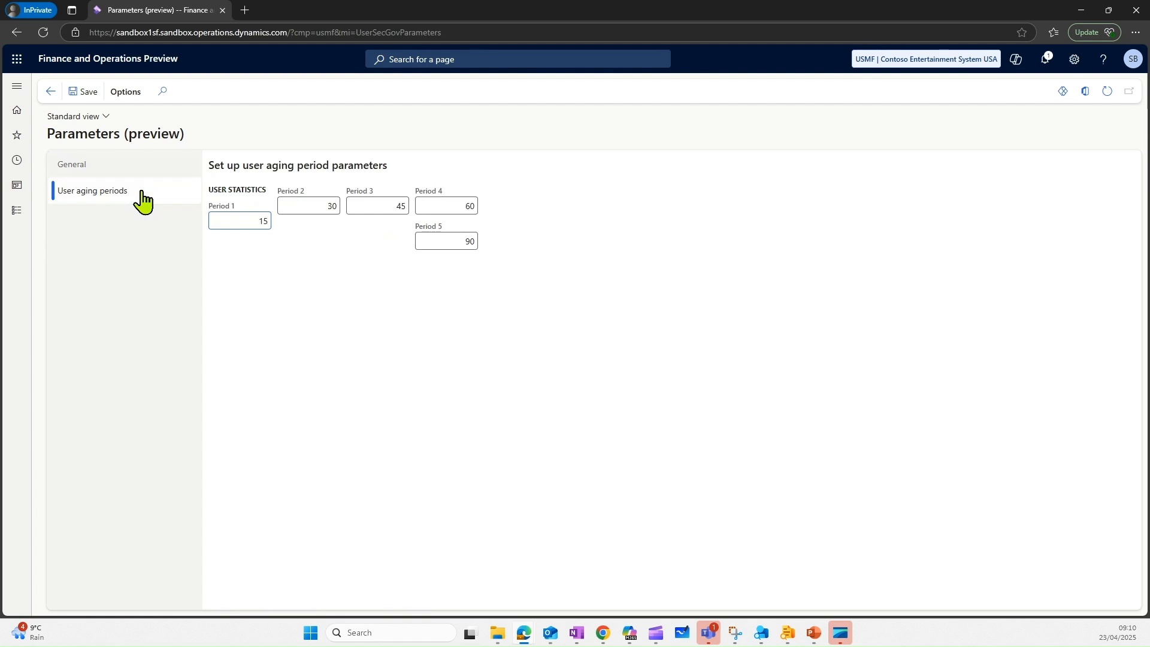
mouse_move(151, 199)
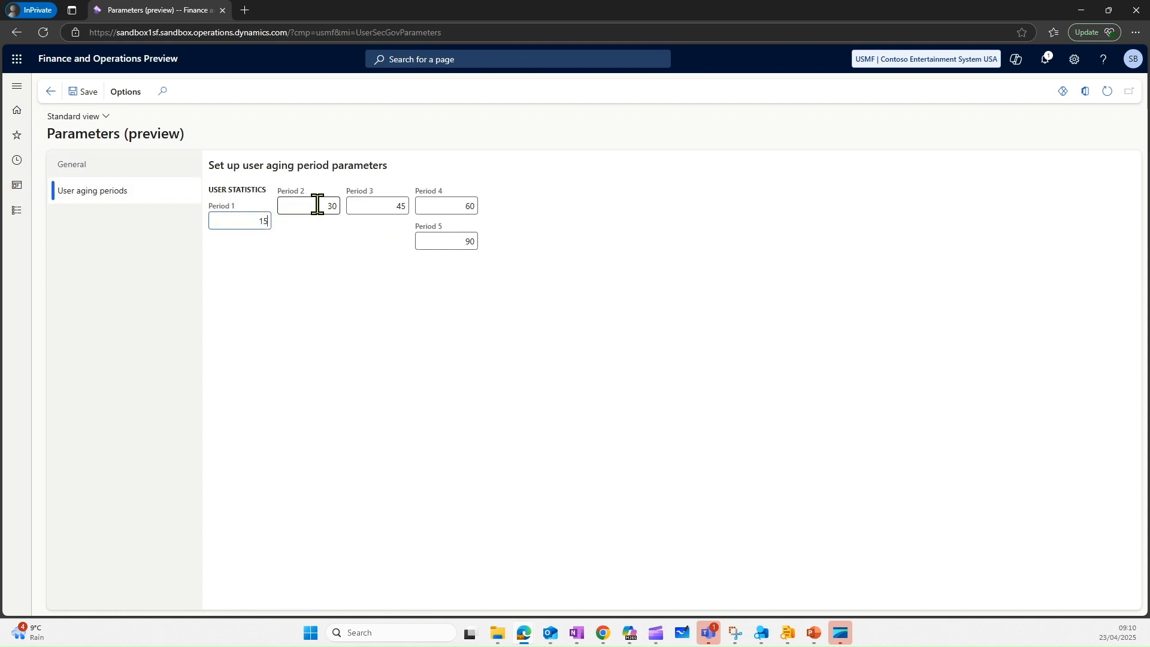
mouse_move(363, 231)
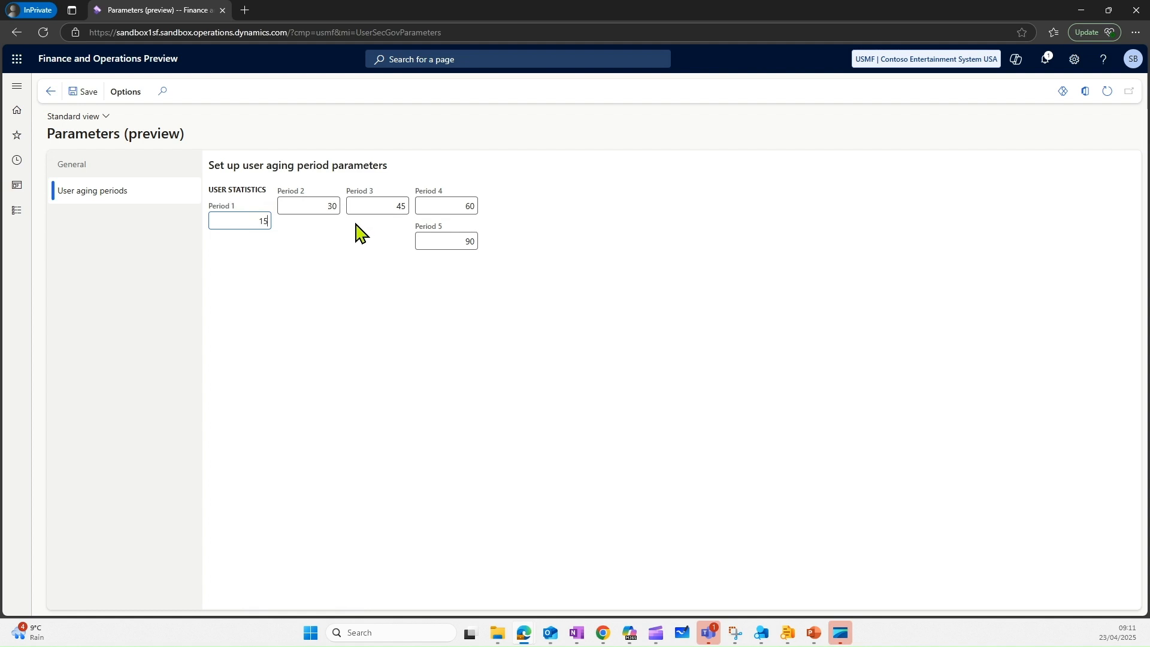
mouse_move(333, 248)
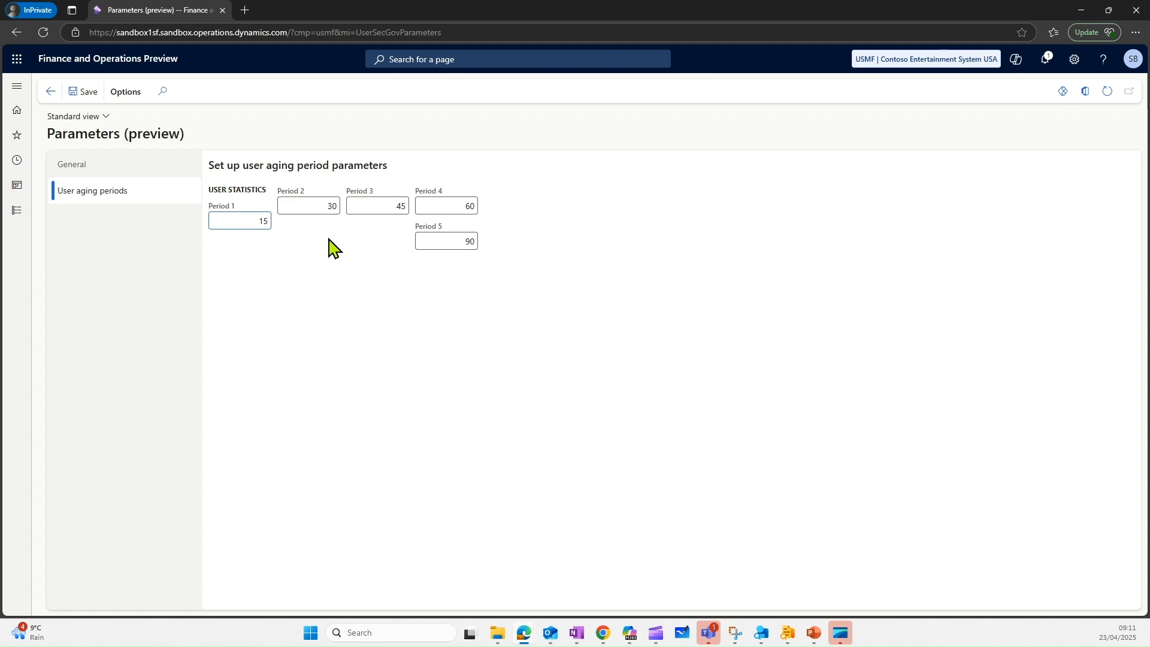
mouse_move(339, 244)
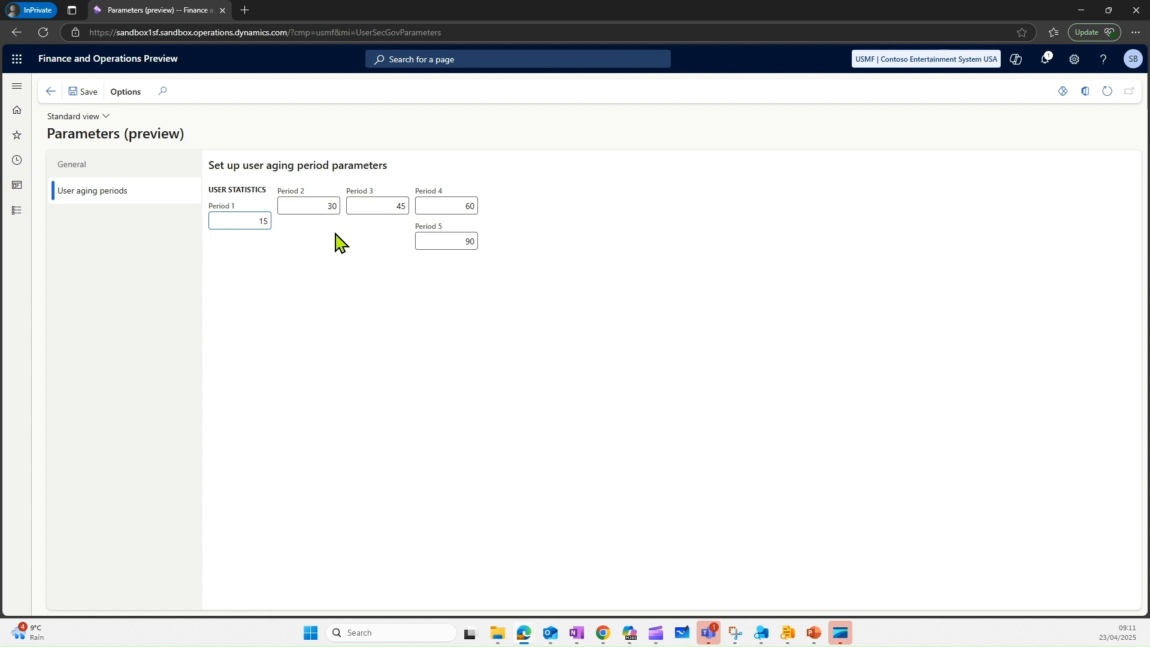